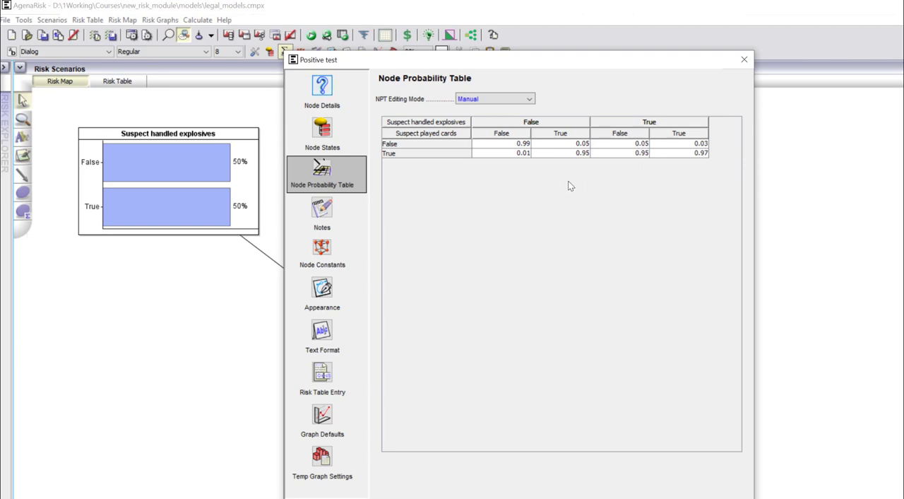
mouse_move(571, 142)
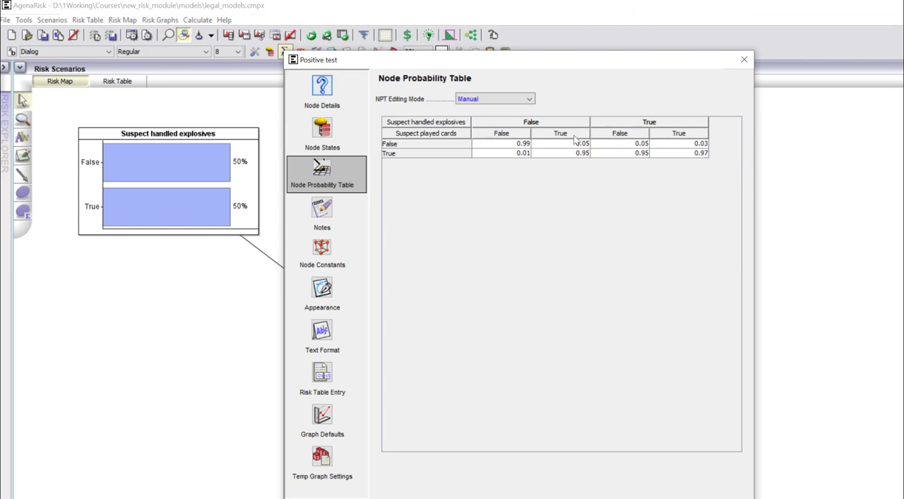
mouse_move(718, 164)
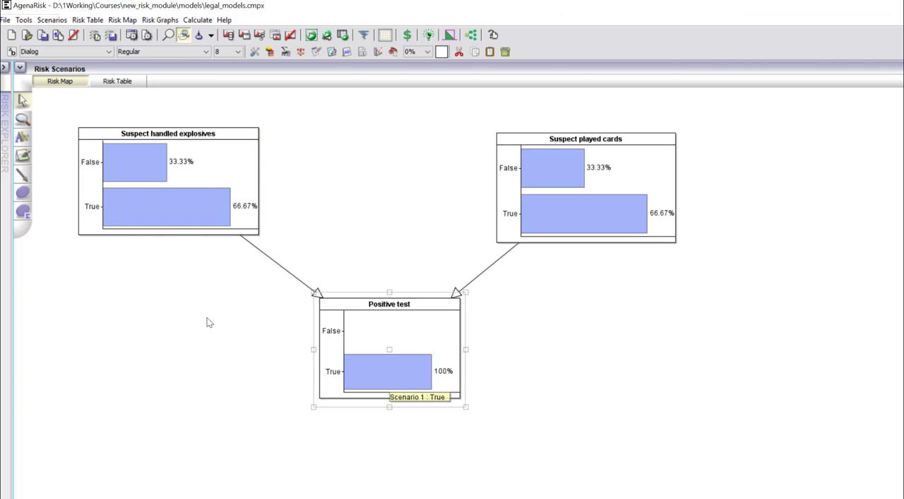
mouse_move(336, 171)
text(5)
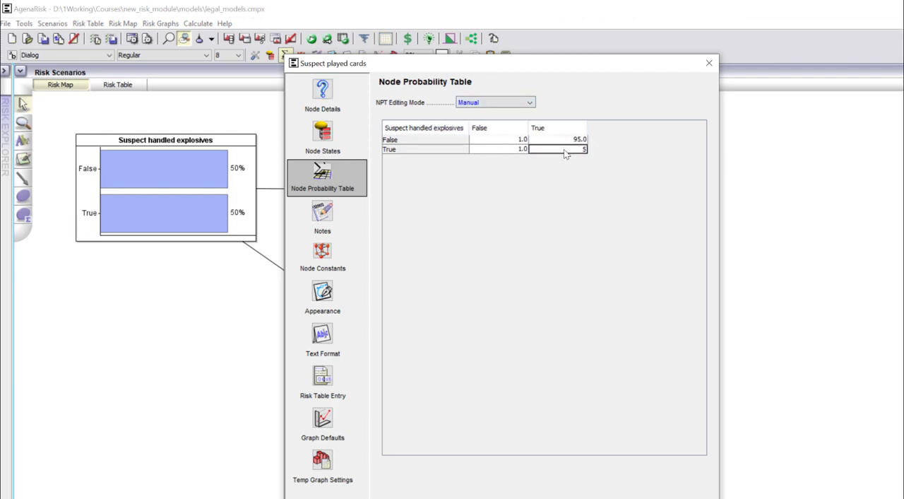
- Enter True on Suspect played cards and recalculate; Suspect handled explosives drops to about 9.3% True
click(710, 64)
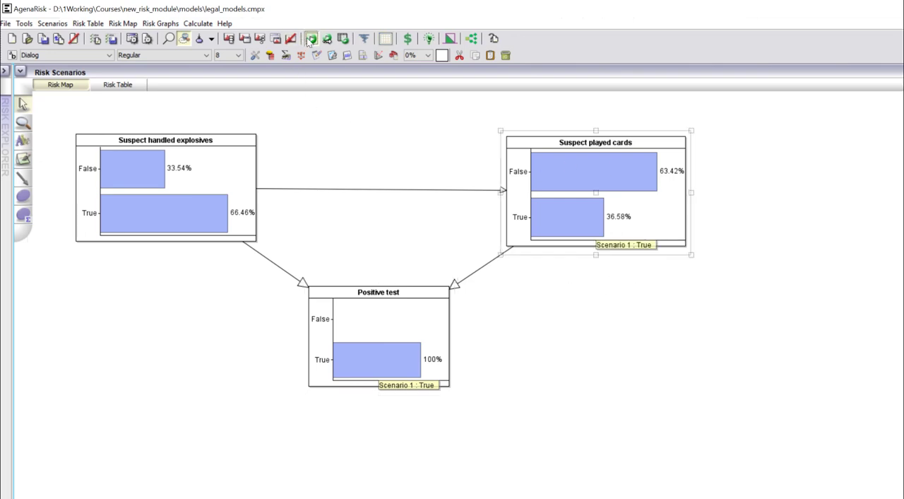
click(316, 40)
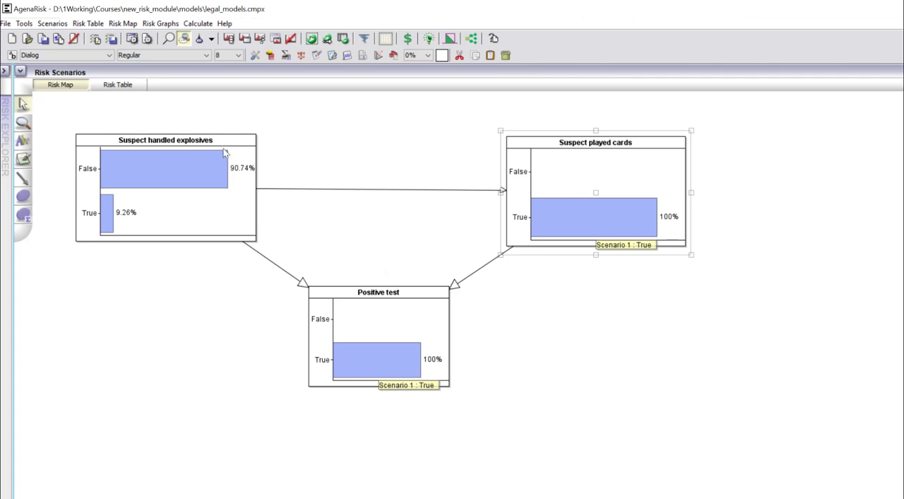
mouse_move(695, 339)
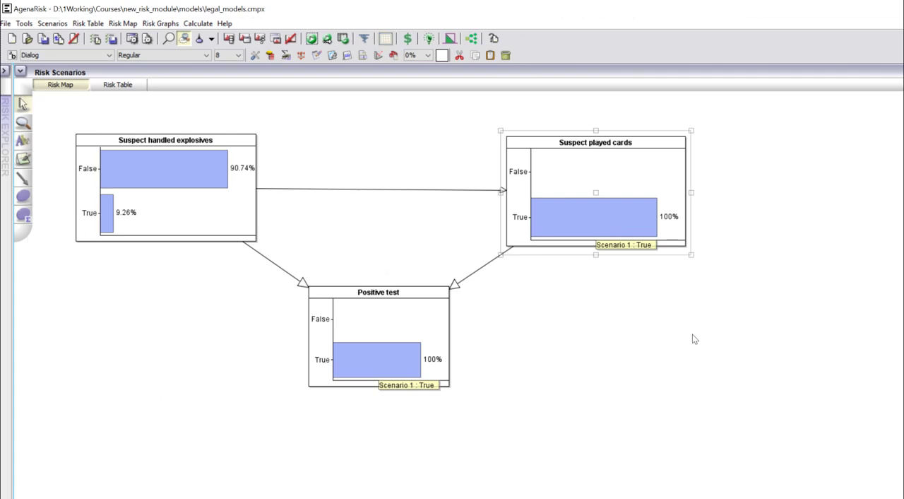
mouse_move(281, 421)
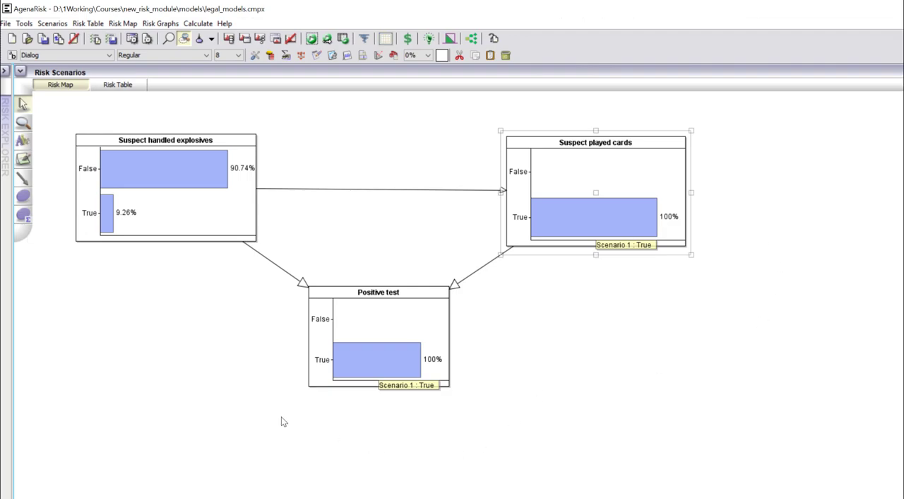